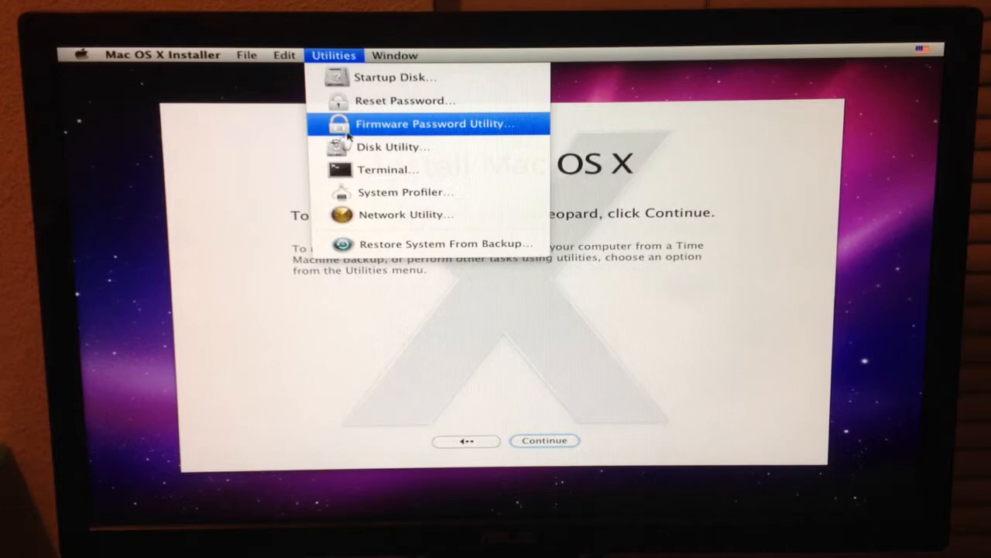
pyautogui.moveTo(391, 146)
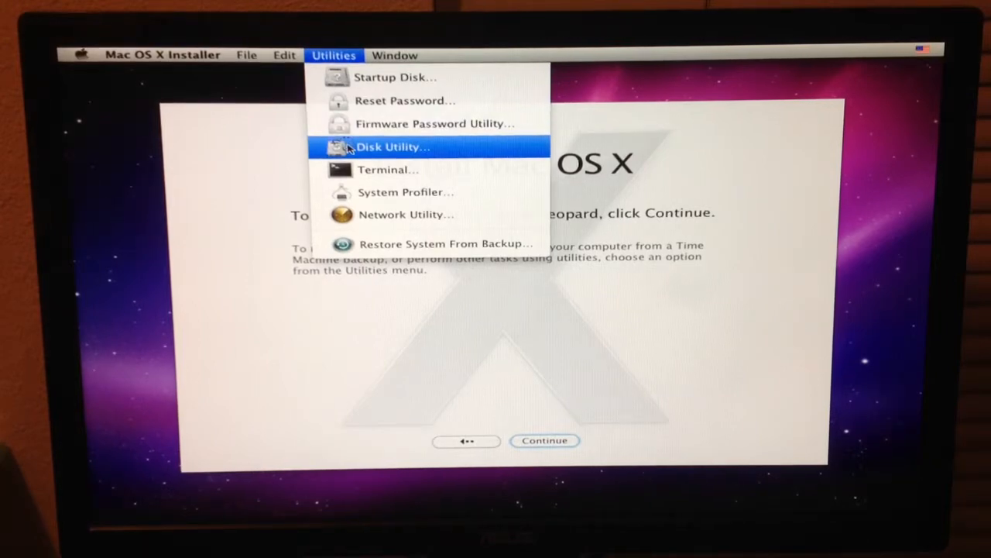
# Step: Start Disk Utility from the installer's Utilities menu
pyautogui.click(390, 145)
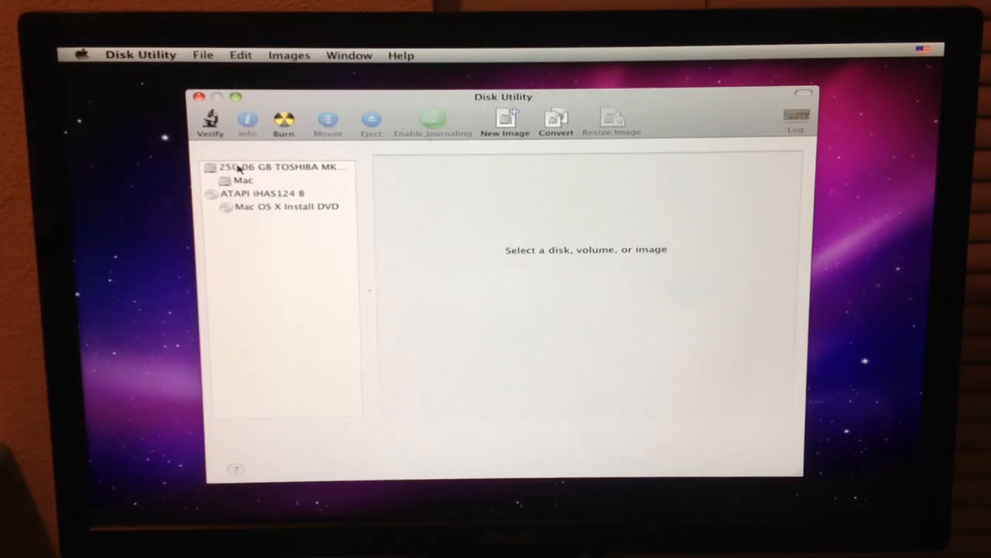
# Step: Set the 250.06 GB Toshiba disk to 1 Partition named 'OSX', Mac OS Extended (Journaled)
pyautogui.click(282, 167)
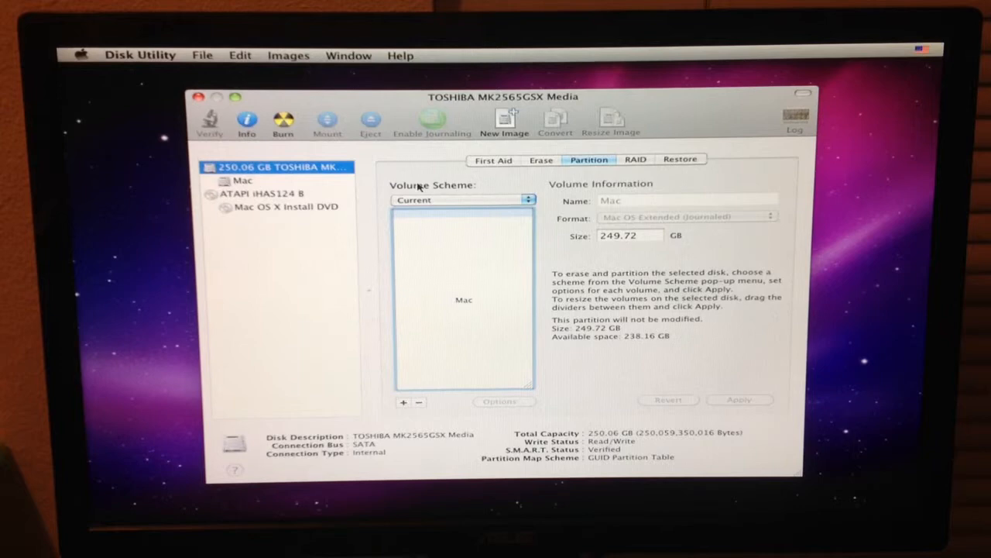
pyautogui.click(461, 200)
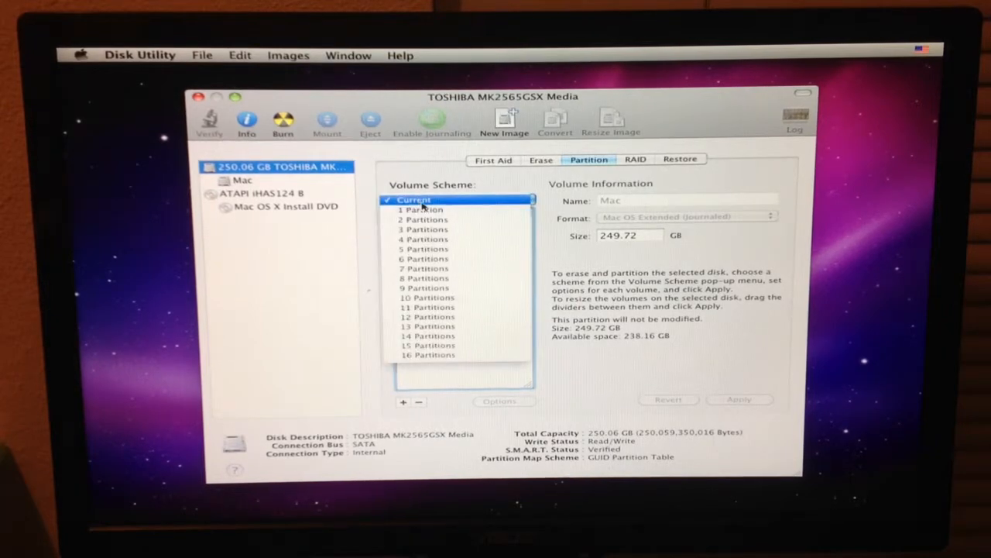
pyautogui.click(421, 209)
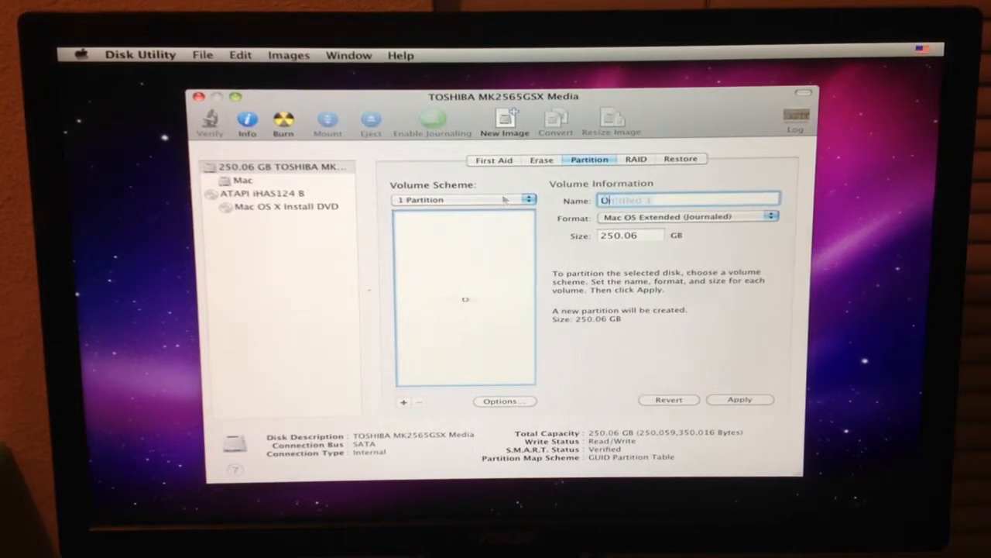
pyautogui.write('OSX')
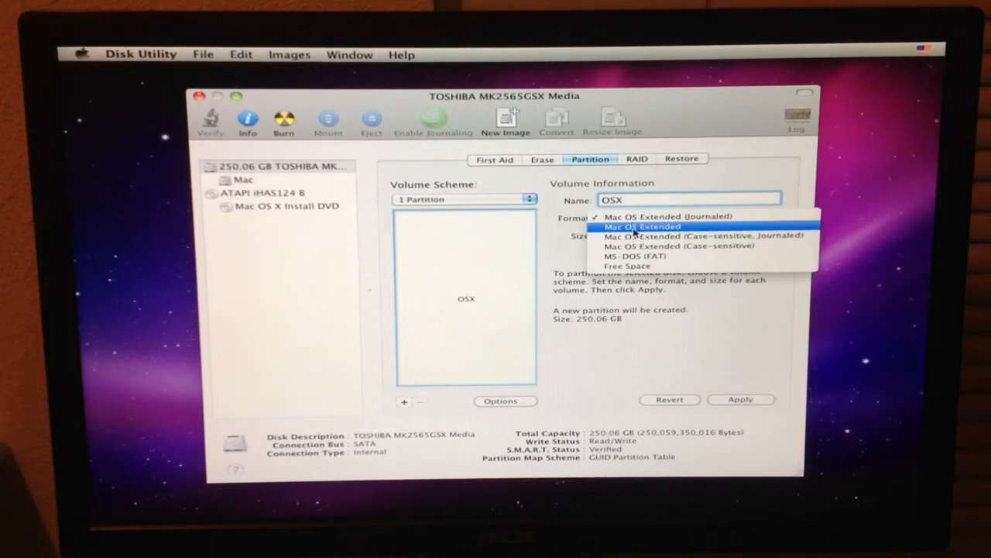
pyautogui.moveTo(668, 216)
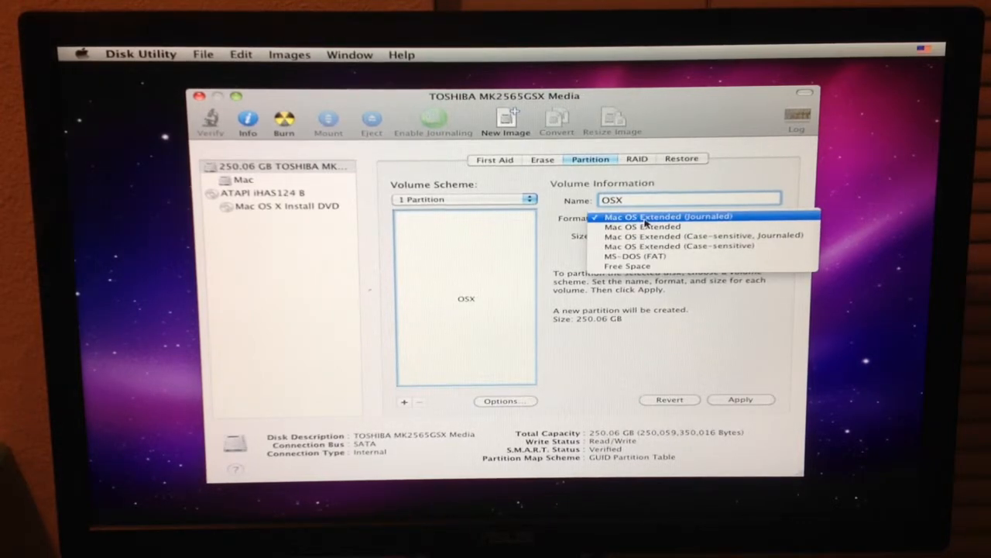
pyautogui.click(667, 217)
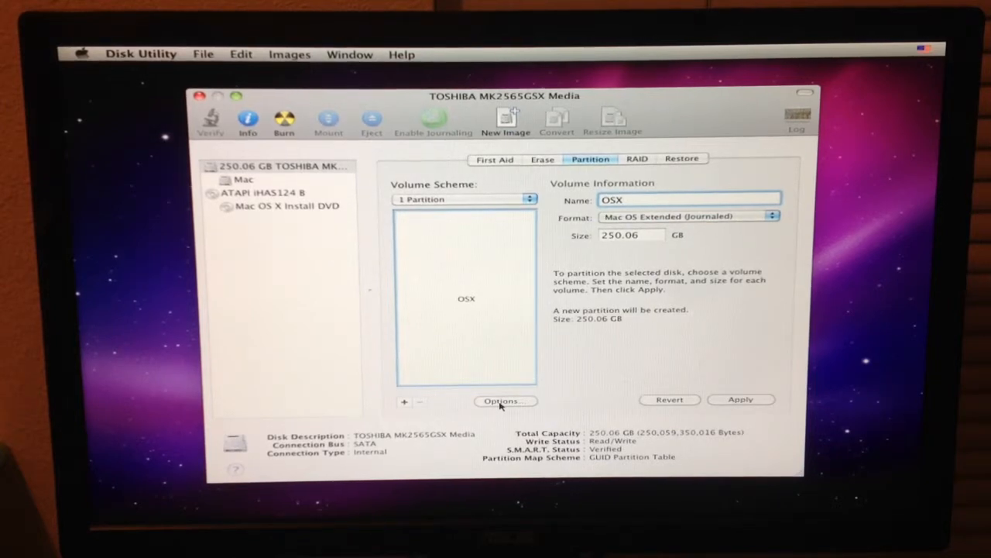
pyautogui.click(502, 399)
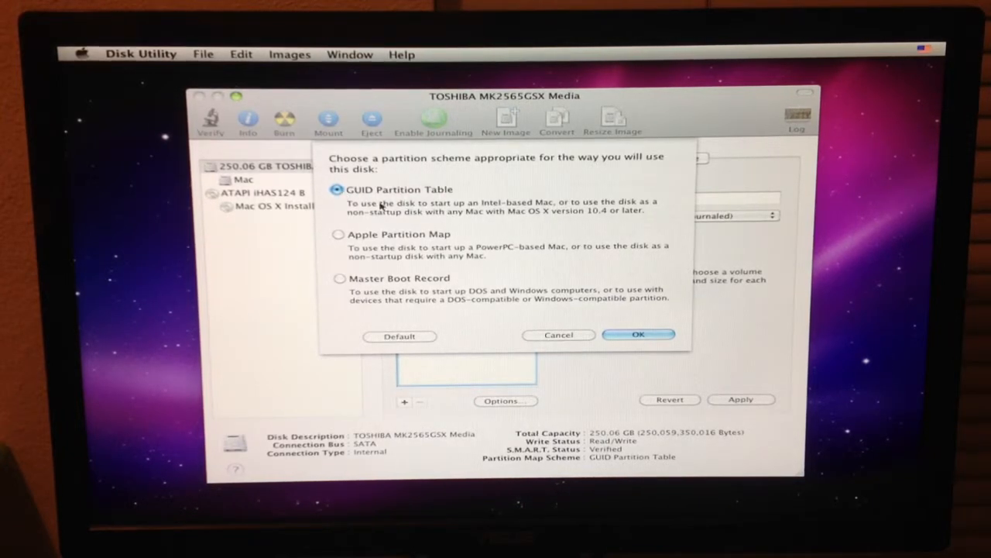
pyautogui.moveTo(629, 316)
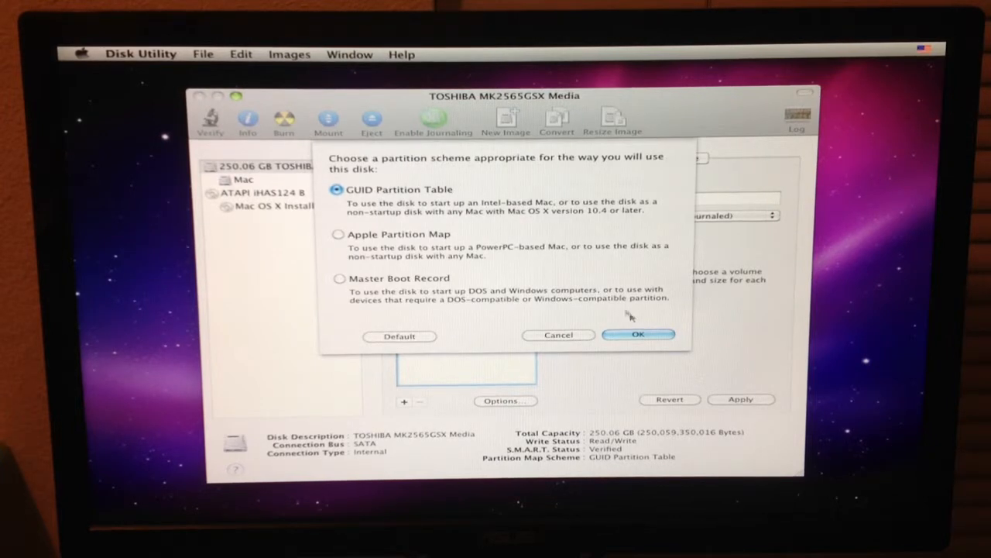
pyautogui.click(638, 334)
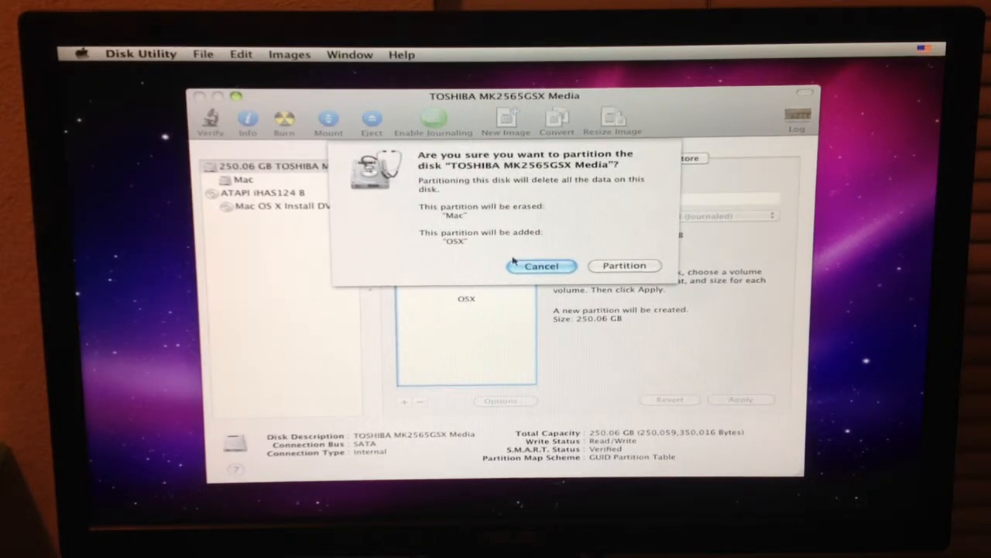
# Step: Confirm the Partition sheet so the drive is erased and the OSX volume created
pyautogui.click(542, 266)
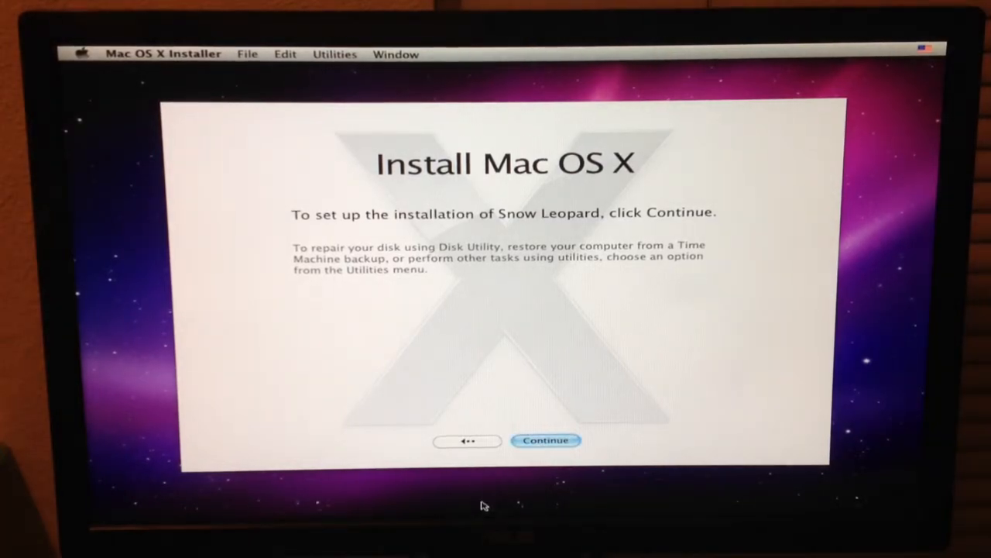
# Step: Agree to the licence, choose the OSX disk as destination and begin installing Snow Leopard
pyautogui.click(545, 440)
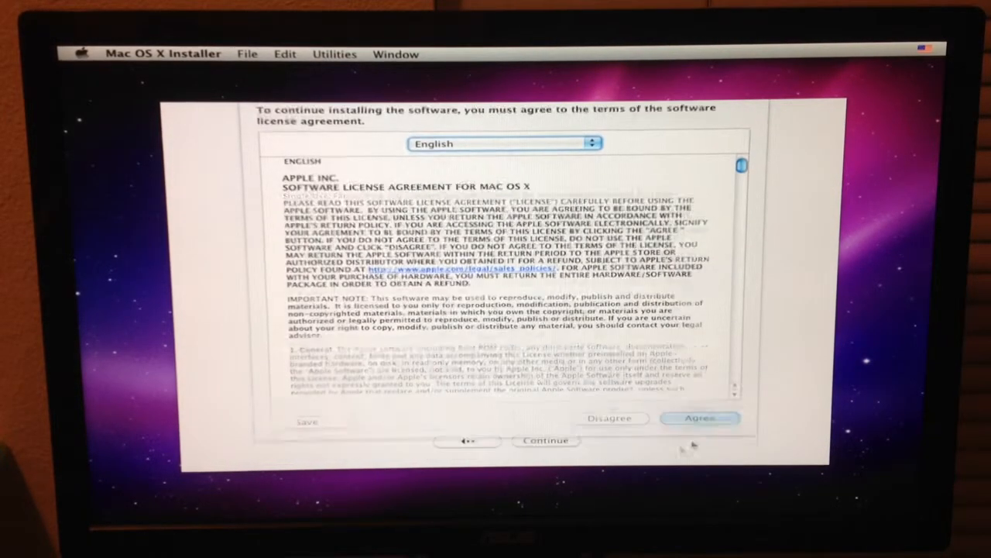
pyautogui.click(700, 419)
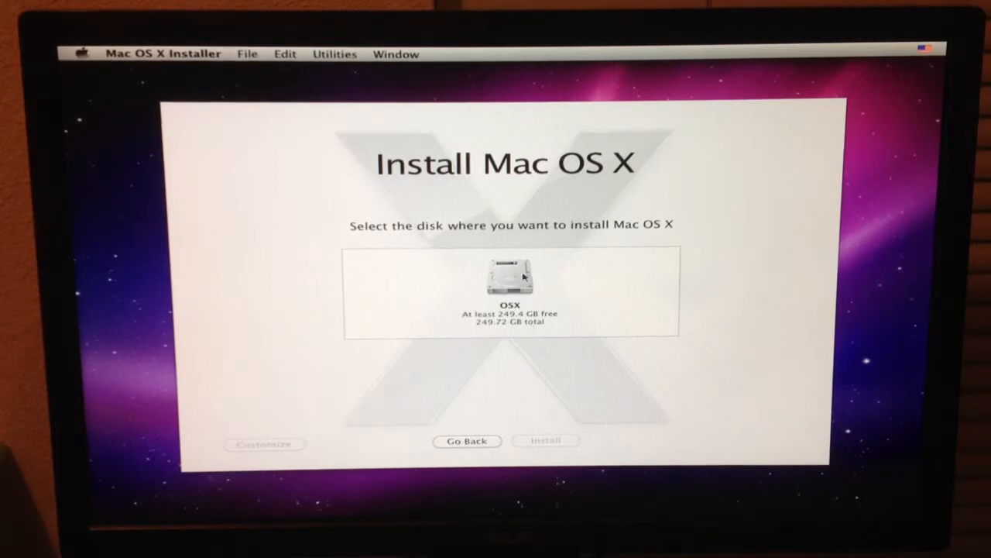
pyautogui.click(510, 279)
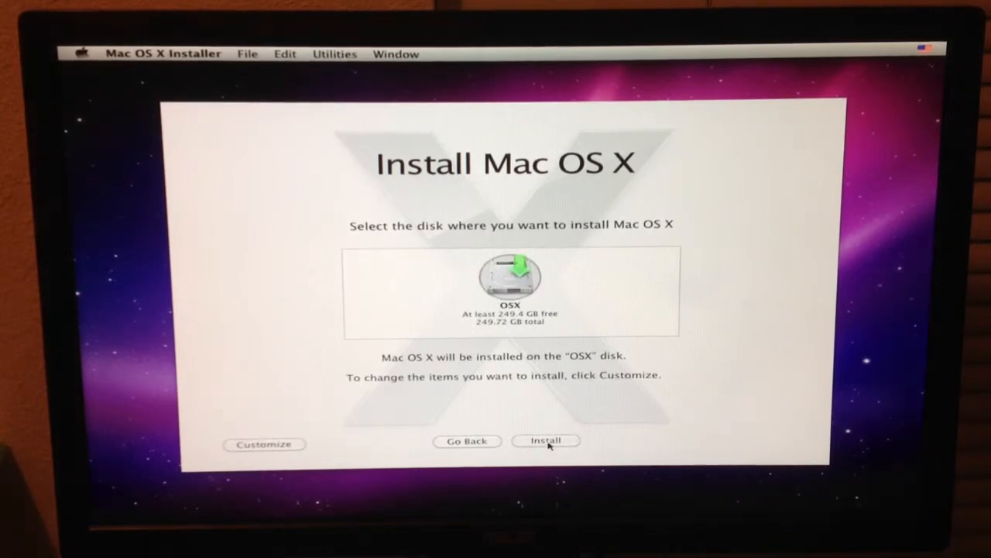
pyautogui.click(545, 439)
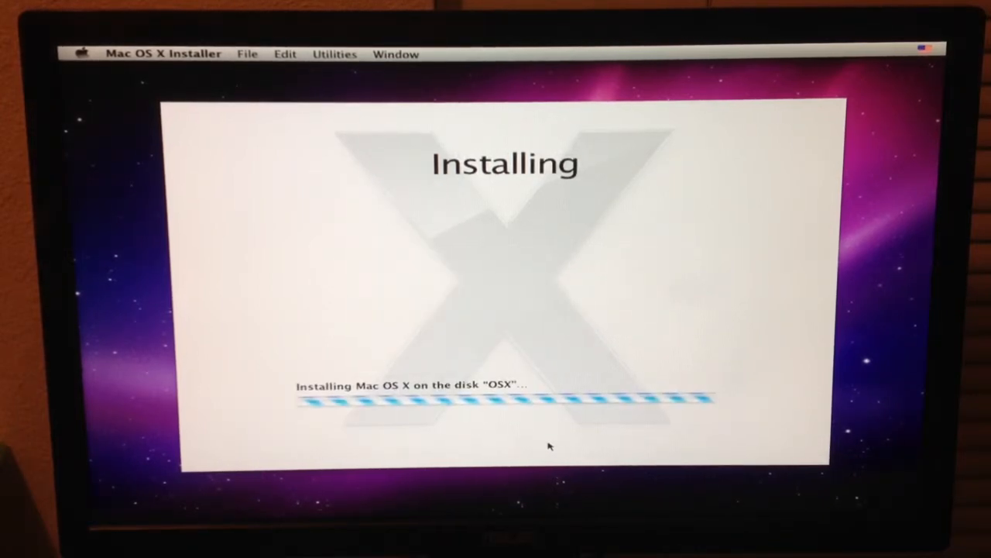